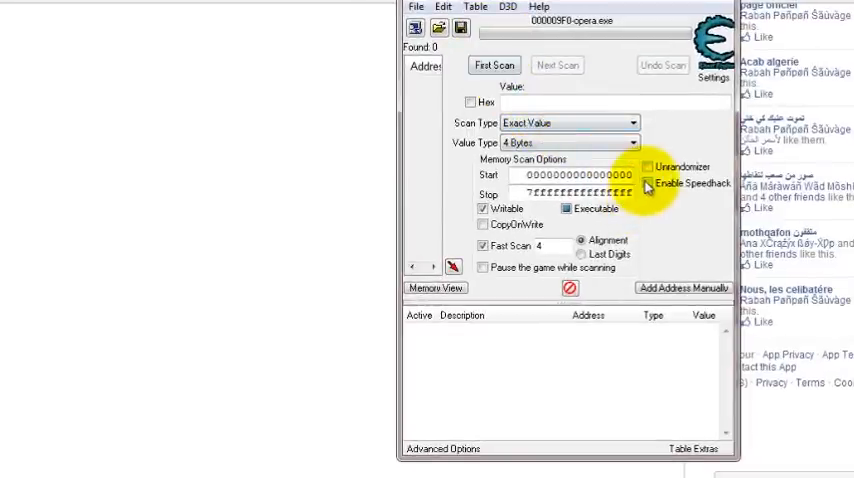
- Begin entering geewaBlue as the value to search Opera's memory for
left_click(648, 184)
type("geewaBlue")
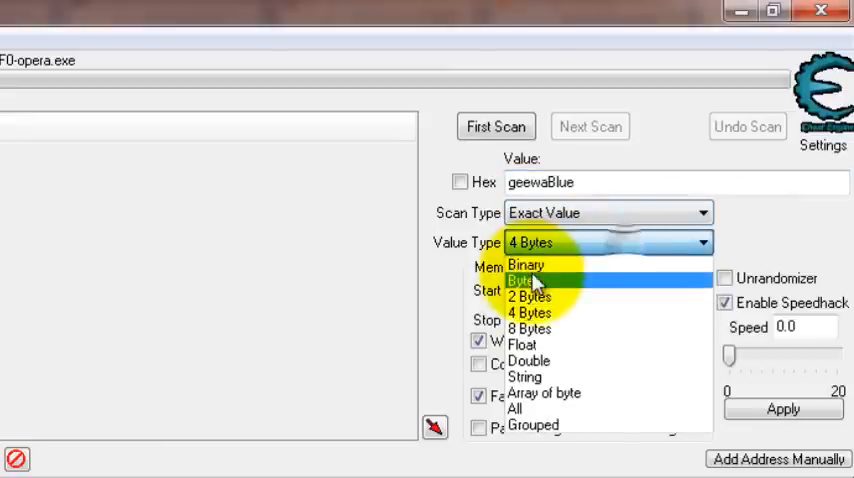
- Run a first scan for the String text geewaBlue, returning 15 matching addresses
left_click(524, 376)
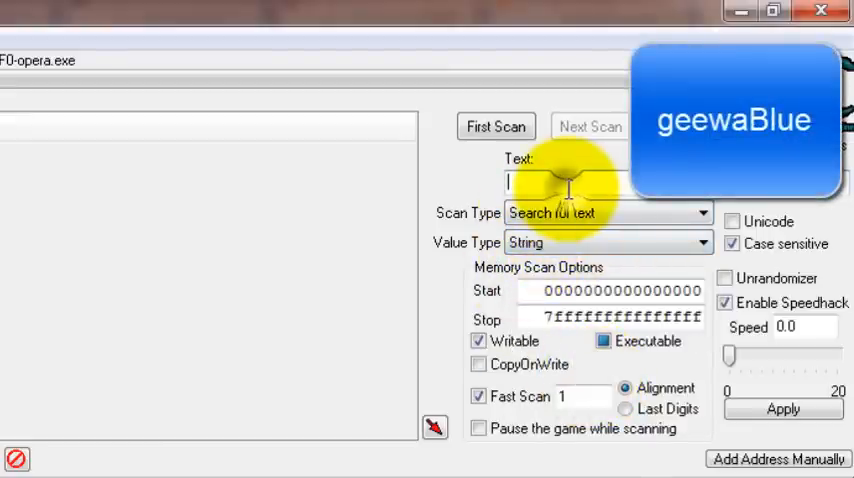
type("gee")
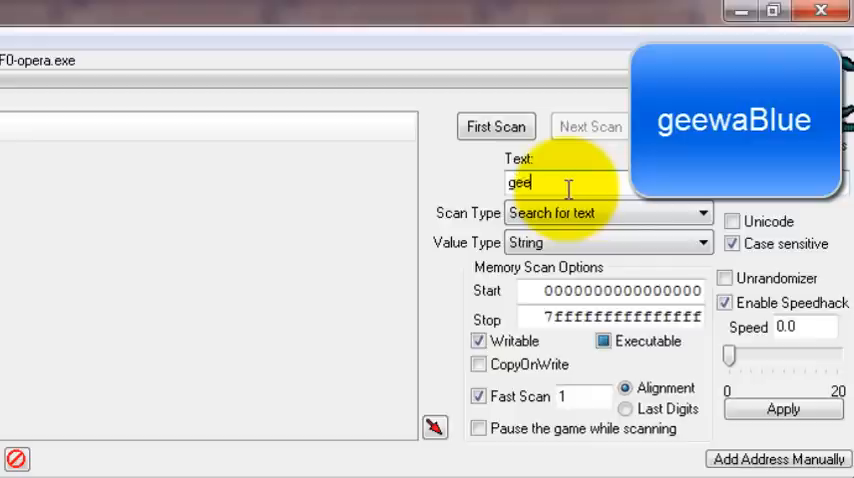
type("waBlue")
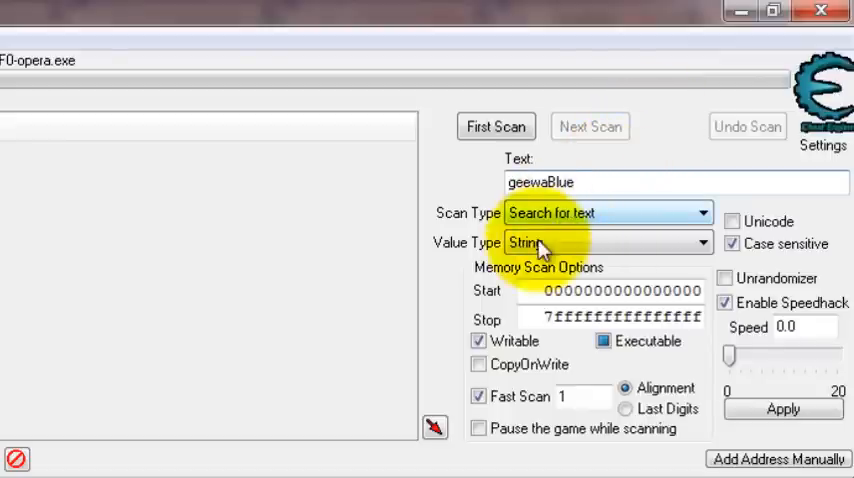
left_click(496, 126)
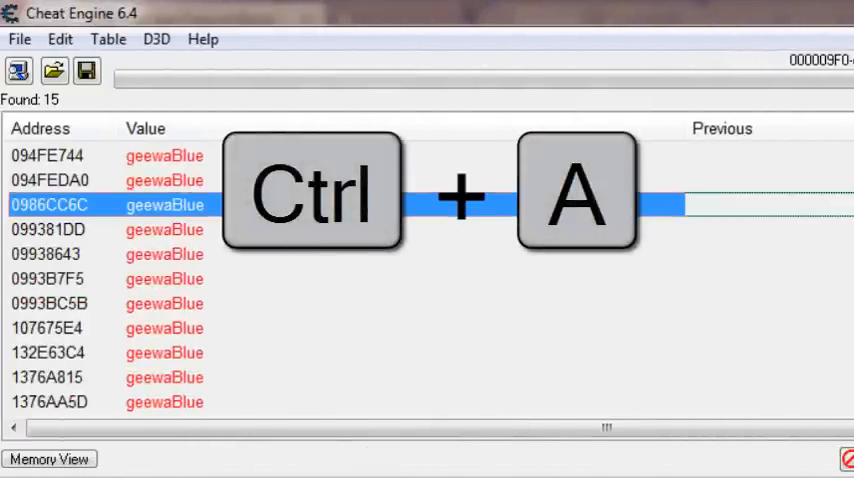
- Select all 15 geewaBlue addresses and add them to the cheat table for a value change
key("ctrl+a")
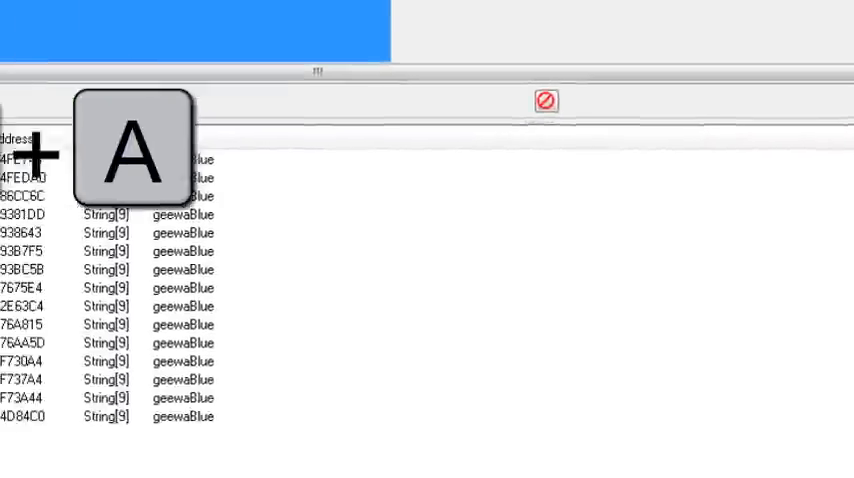
key("ctrl+a")
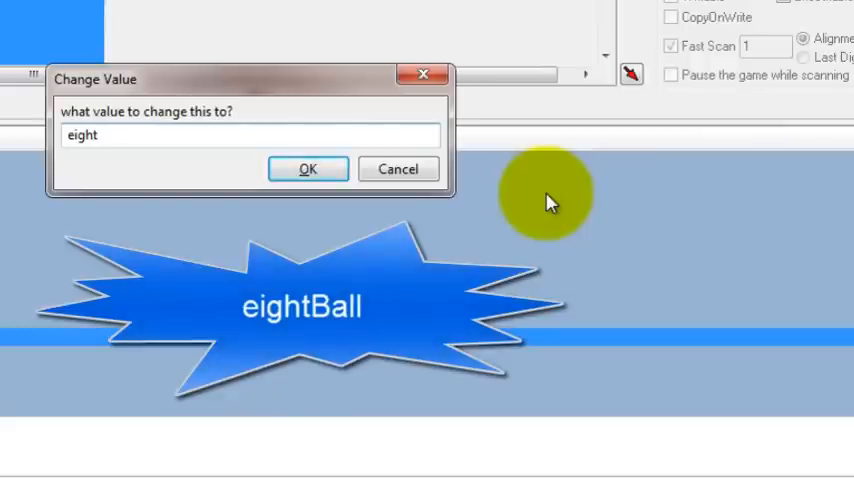
- Confirm eightBall as the new value for every geewaBlue entry
type("ba")
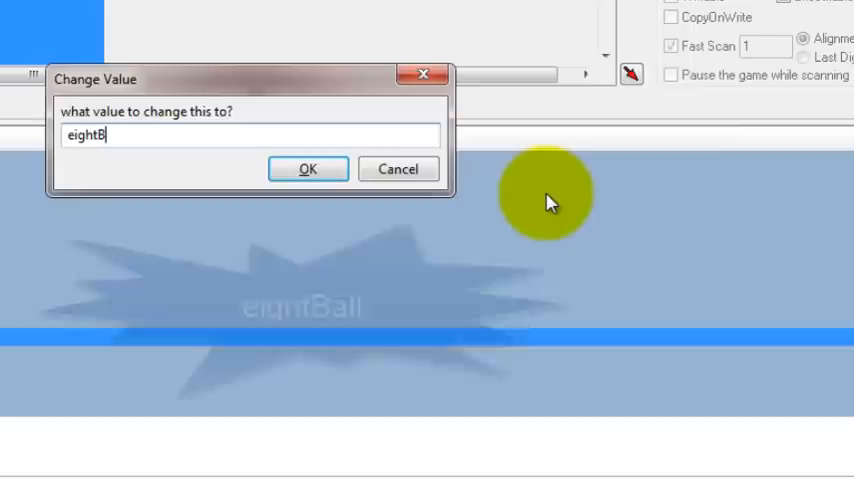
type("all")
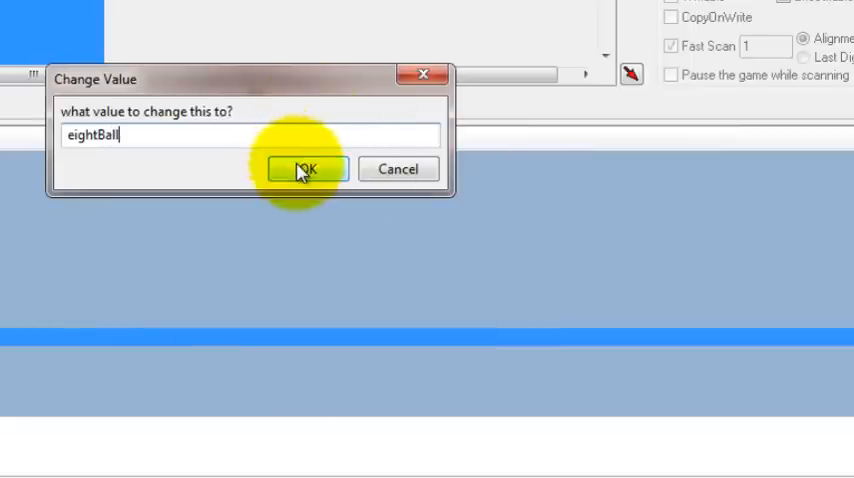
left_click(308, 168)
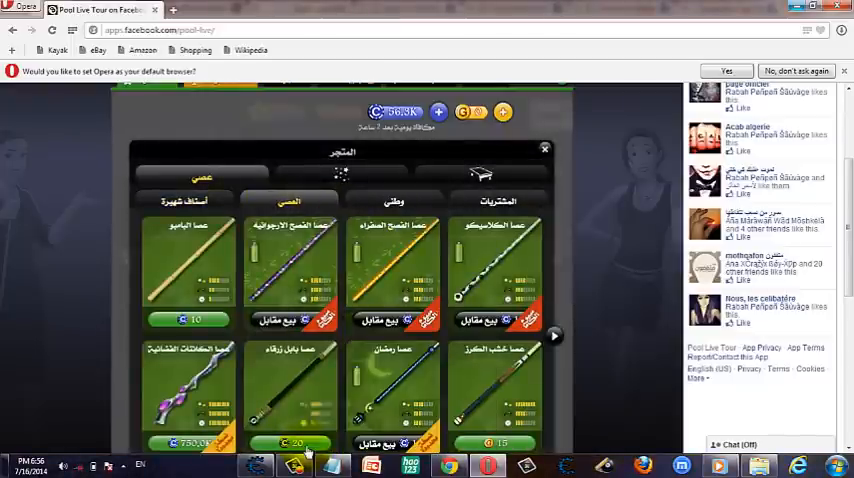
- Buy and equip the modified cue, then look for an opponent in Moe's Pub
left_click(290, 442)
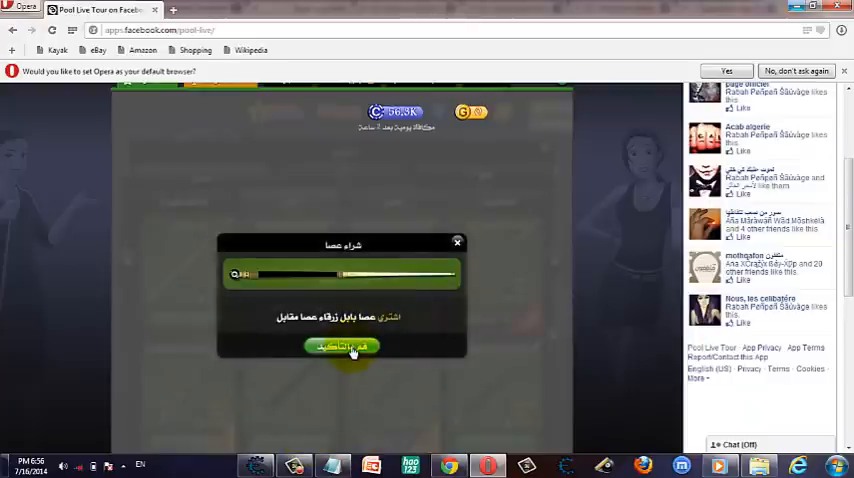
left_click(342, 348)
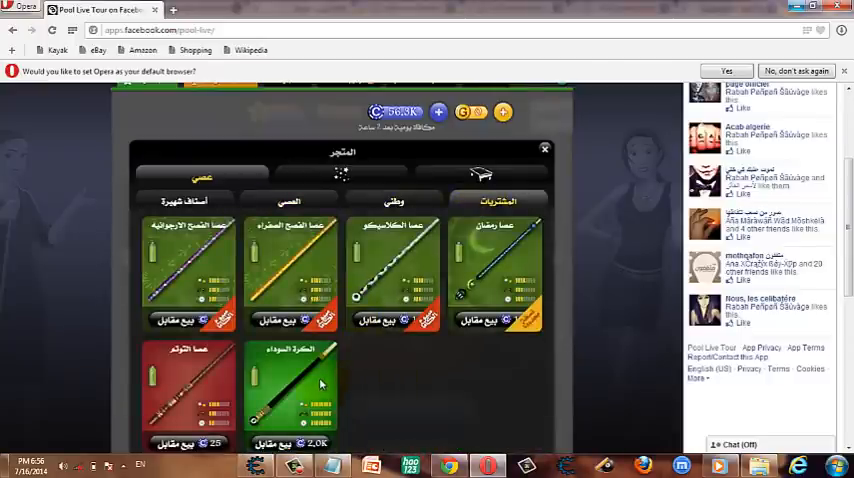
left_click(544, 148)
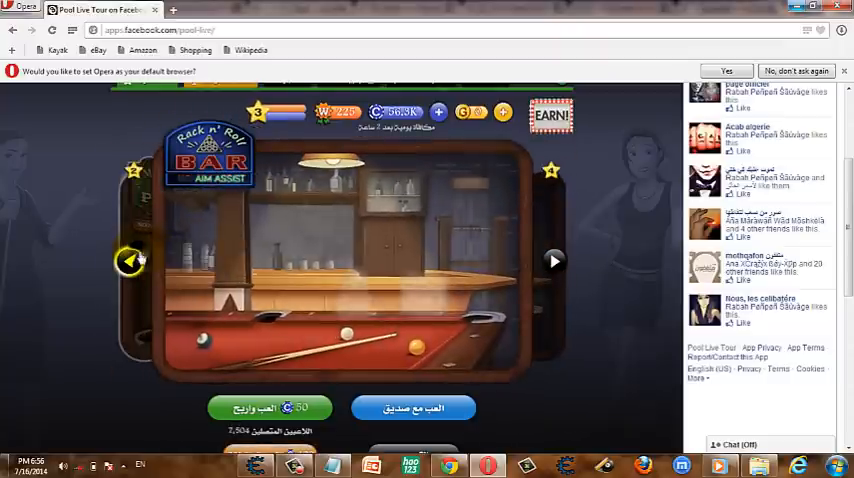
left_click(130, 260)
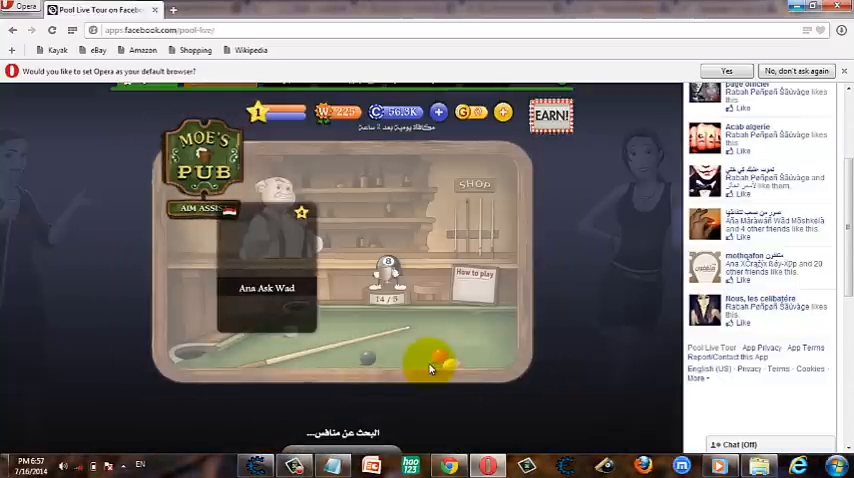
- Begin the Moe's Pub pool match against the found opponent
left_click(432, 362)
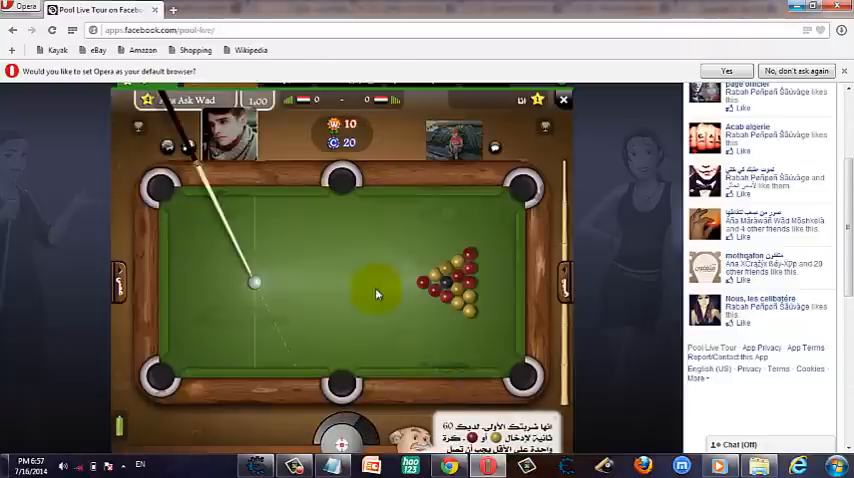